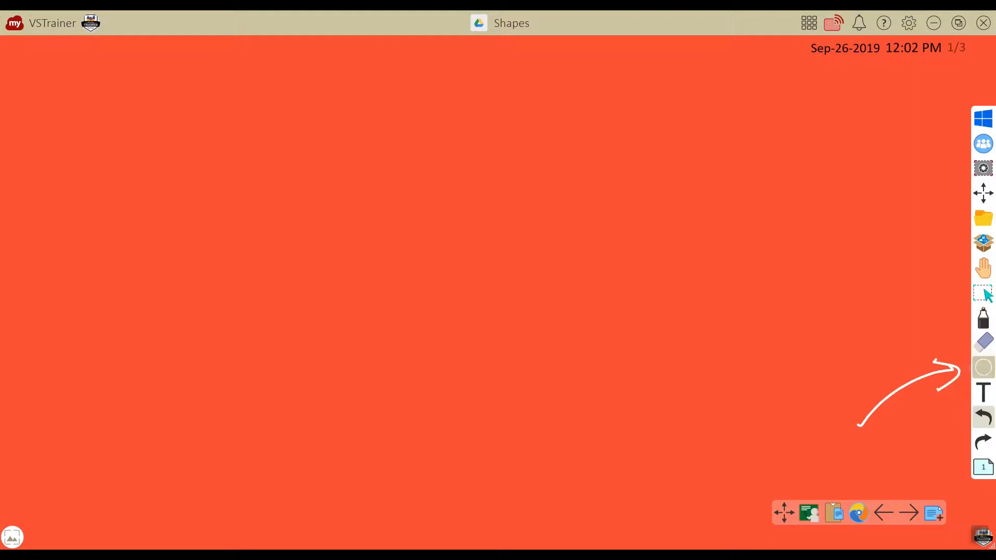
Choose yellow as the shape colour (after trying navy) and thicken the outline
click(982, 367)
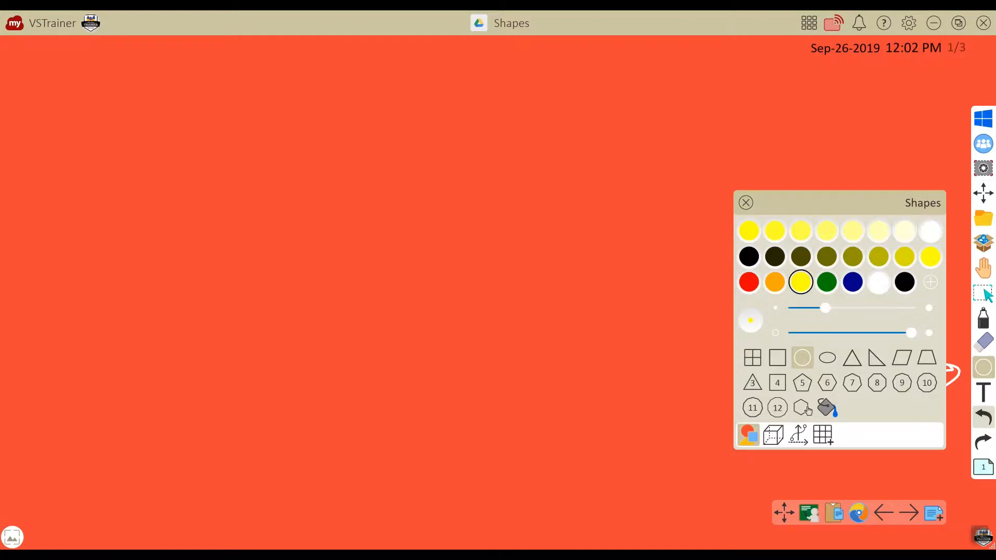
click(852, 282)
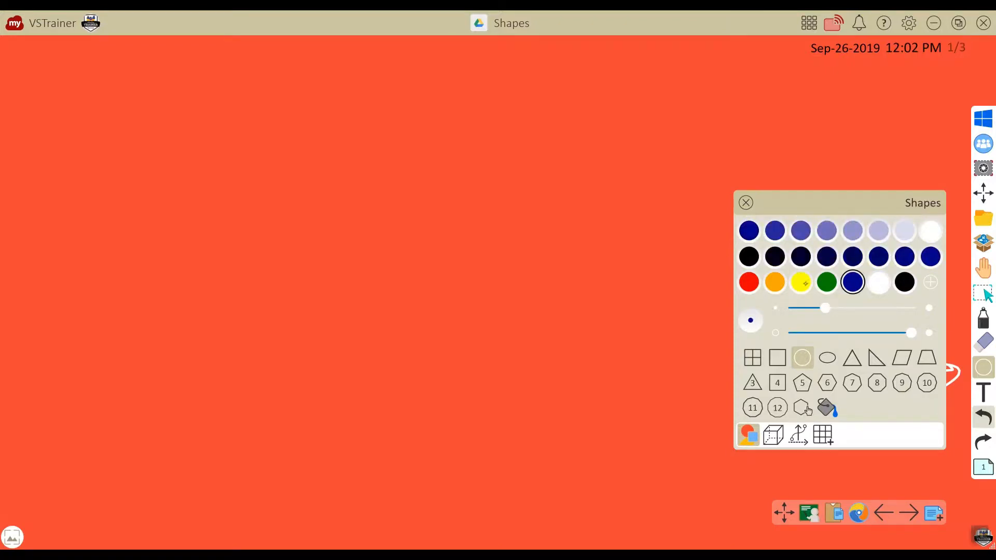
click(800, 282)
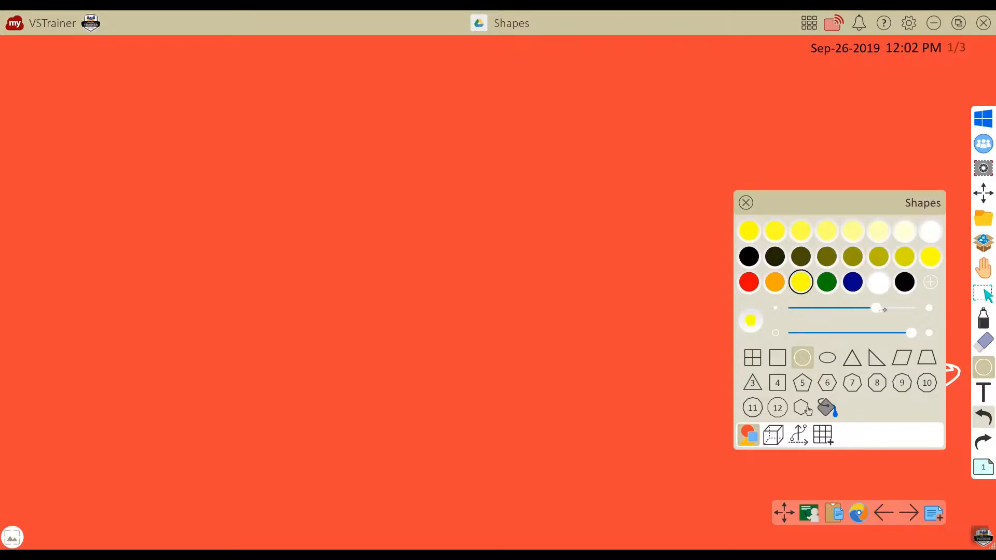
drag(877, 307, 825, 308)
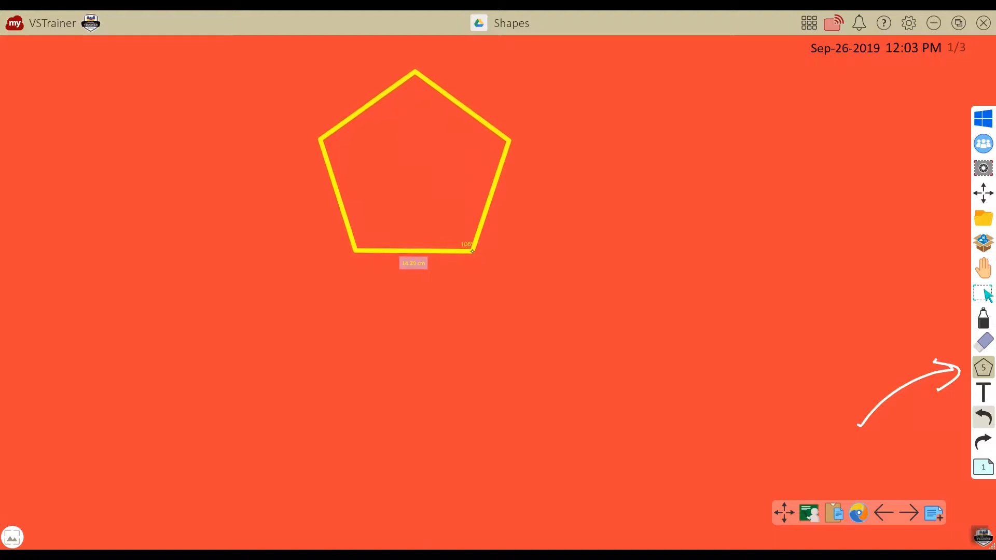
Select the drawn yellow pentagon to bring up its object menu
click(414, 159)
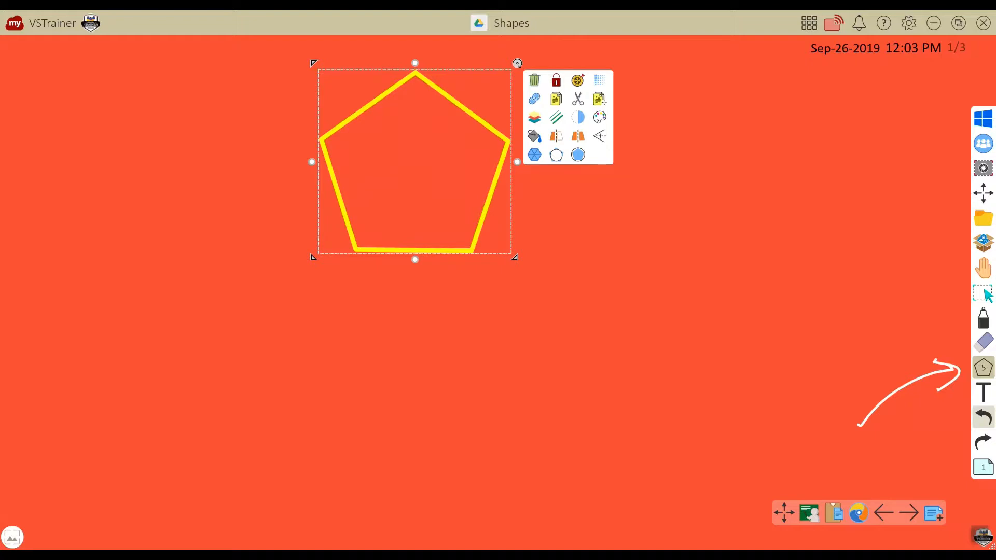
Give the pentagon a magenta fill and a blue outline
click(534, 136)
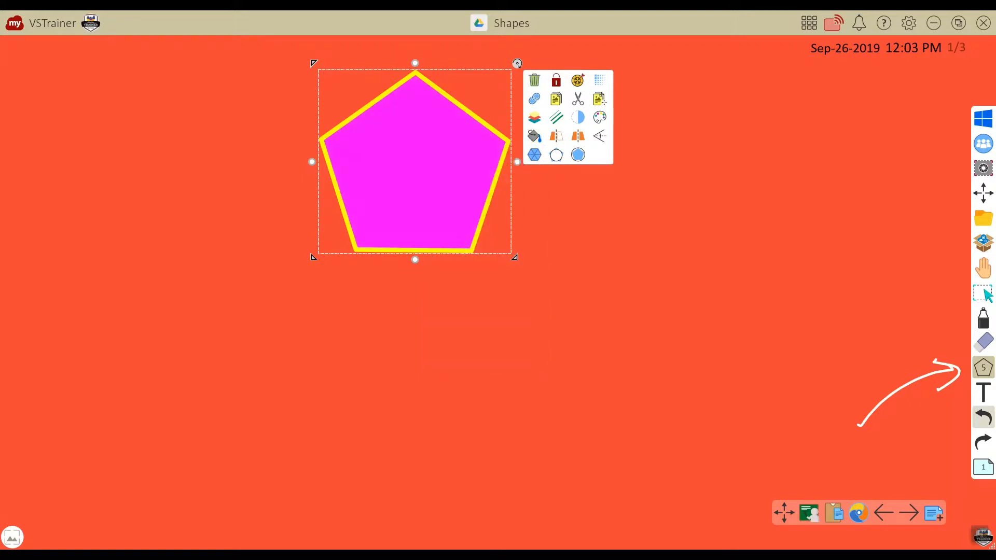
click(556, 118)
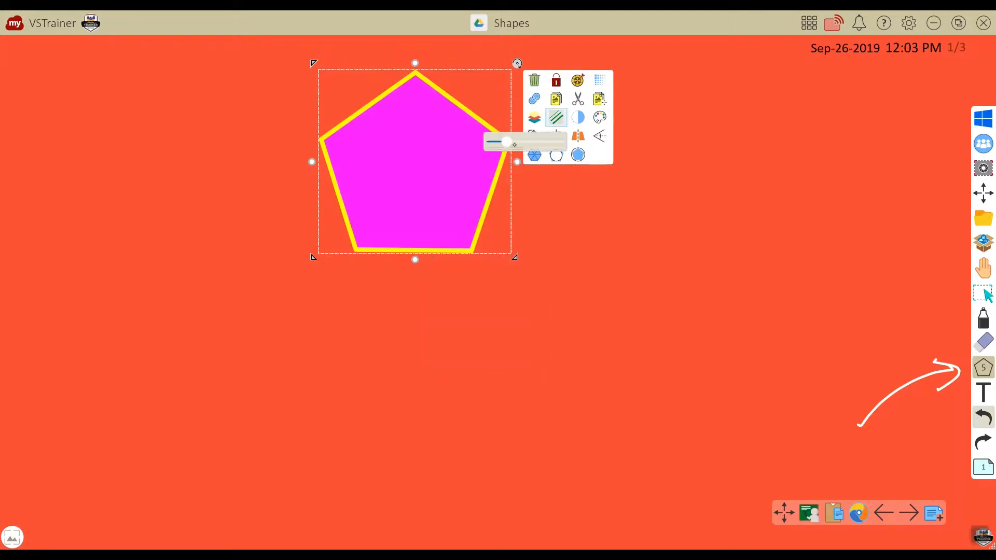
click(598, 117)
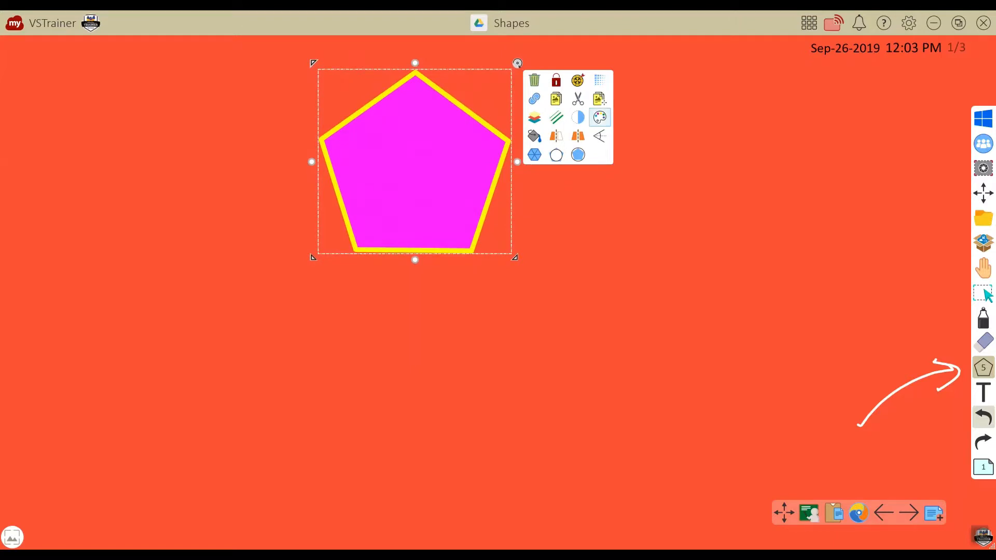
click(599, 117)
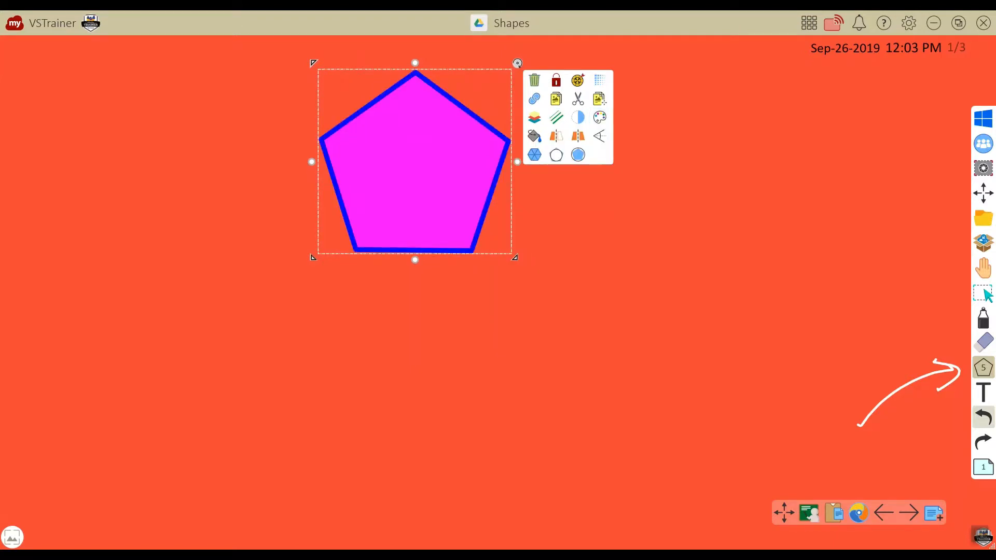
click(534, 154)
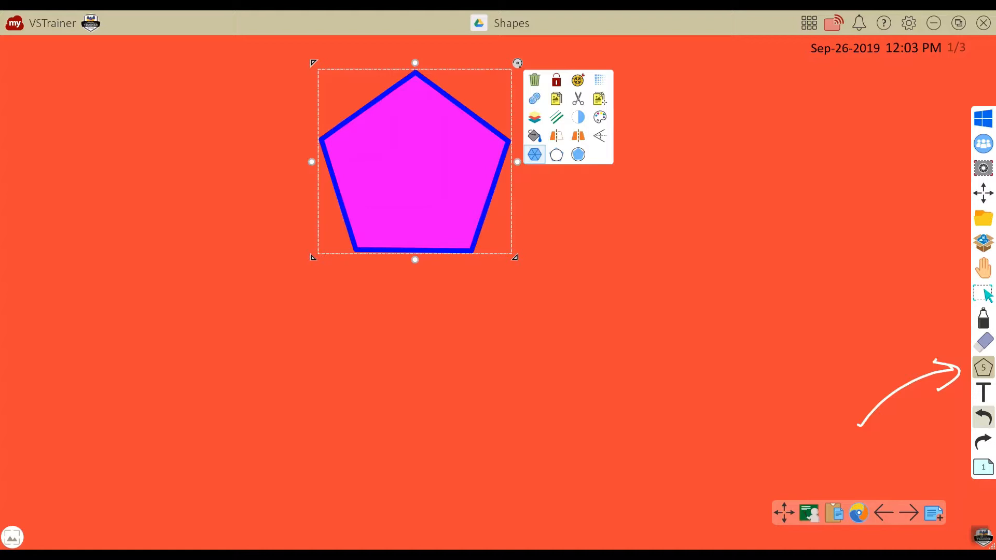
mouse_move(598, 135)
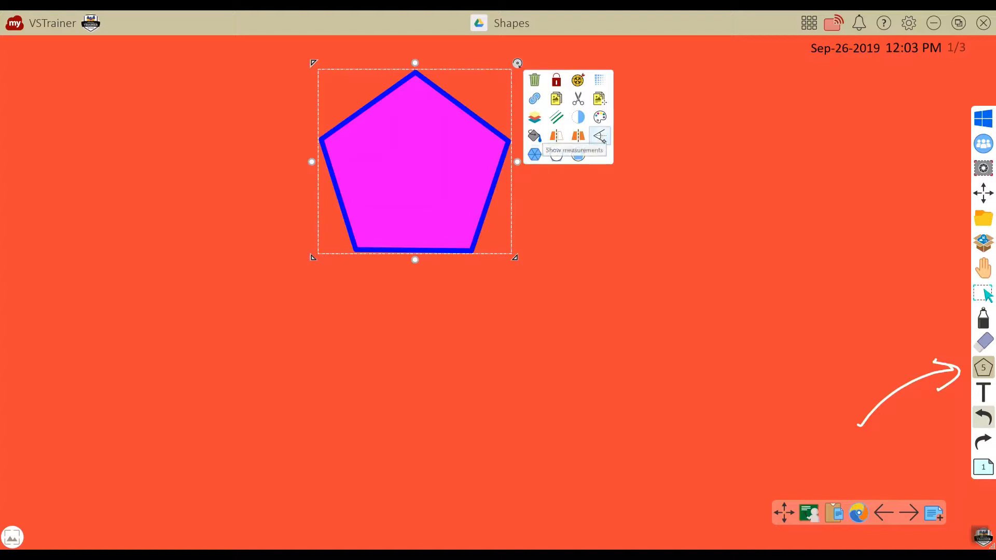
Show the pentagon's 14.17 cm sides and 108° angles, then bring up the whiteboard settings
click(599, 135)
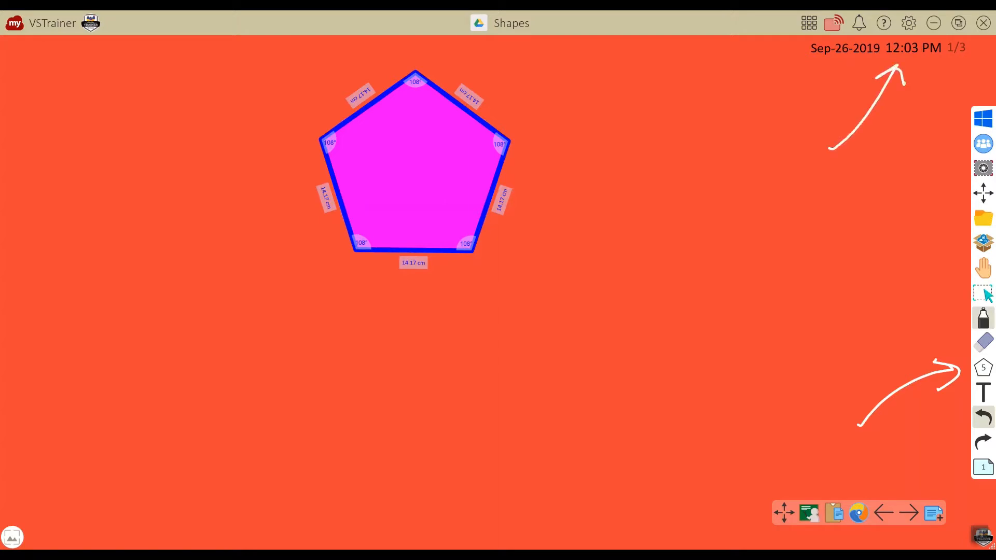
click(909, 24)
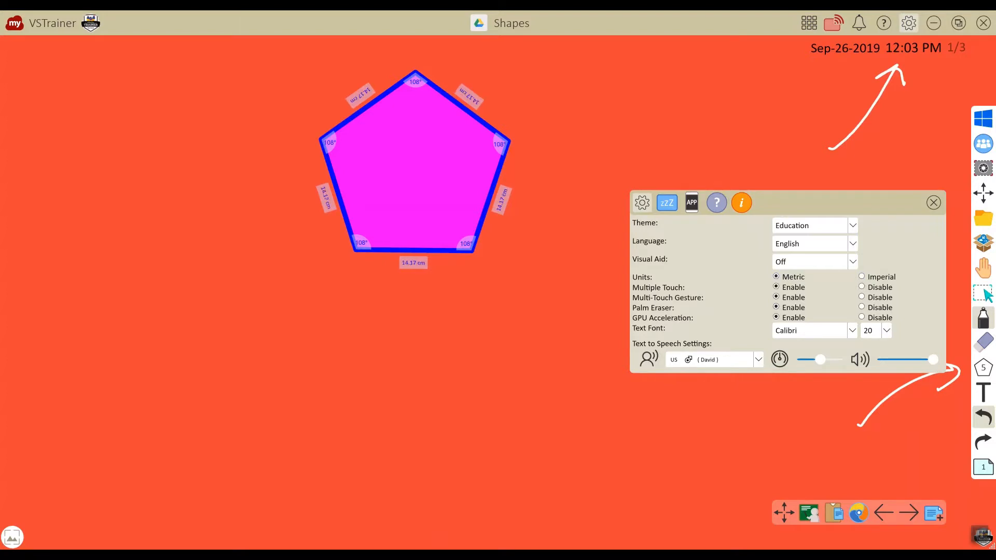
Close the settings and go to page 2, the Fractions page
click(932, 202)
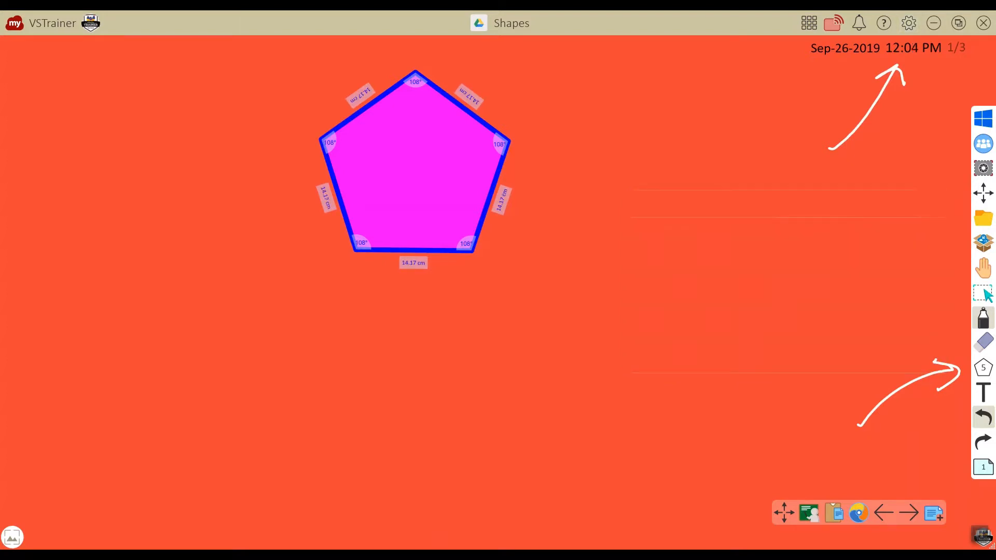
click(907, 512)
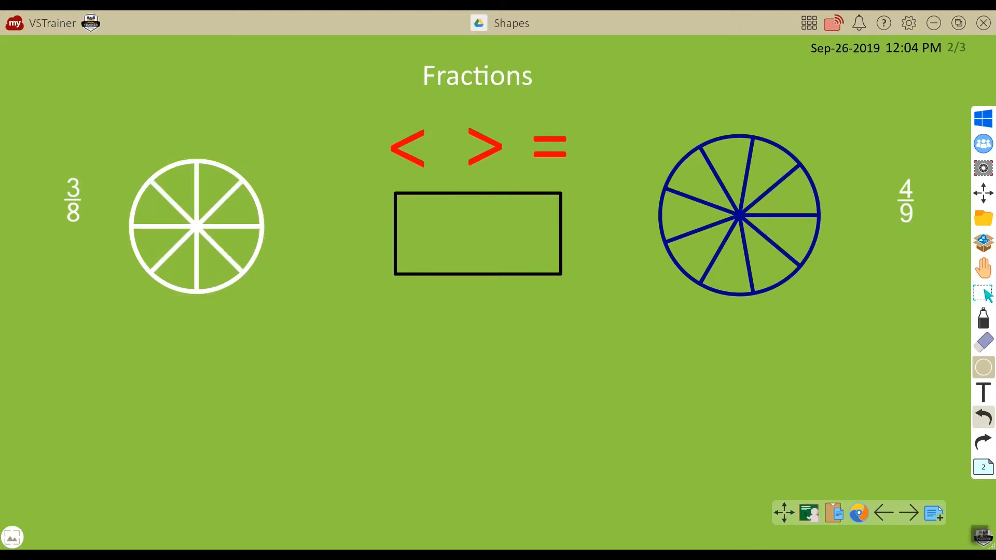
Pull out and colour slices of the 3/8 circle magenta and purple, then choose green for shapes
click(982, 367)
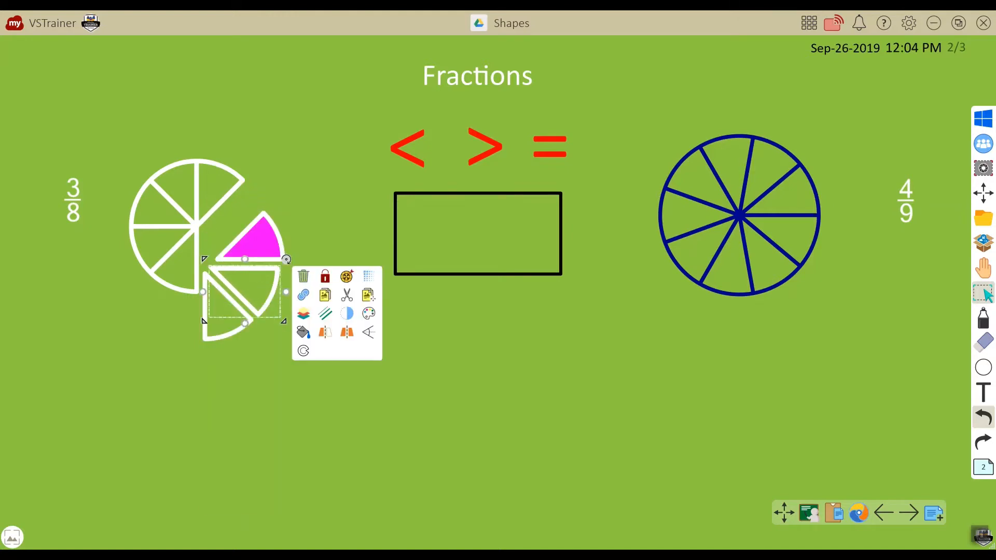
click(303, 332)
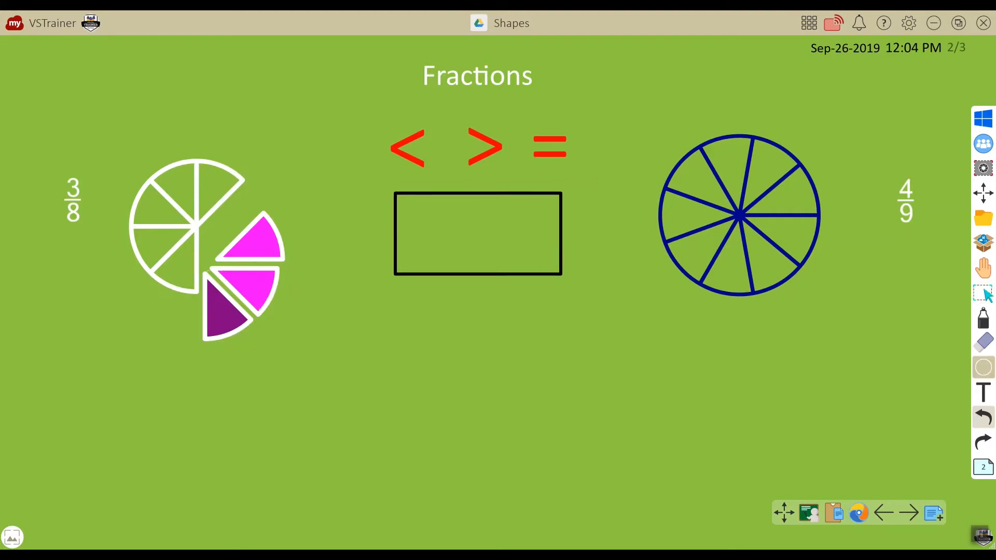
click(982, 367)
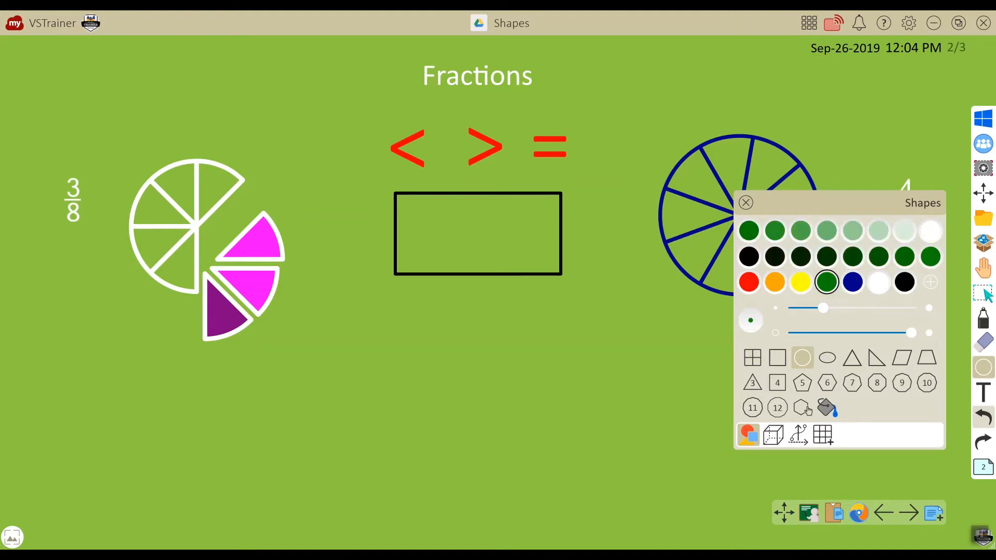
Fill four slices of the 4/9 circle green and move to page 3 on triangle angles
click(745, 202)
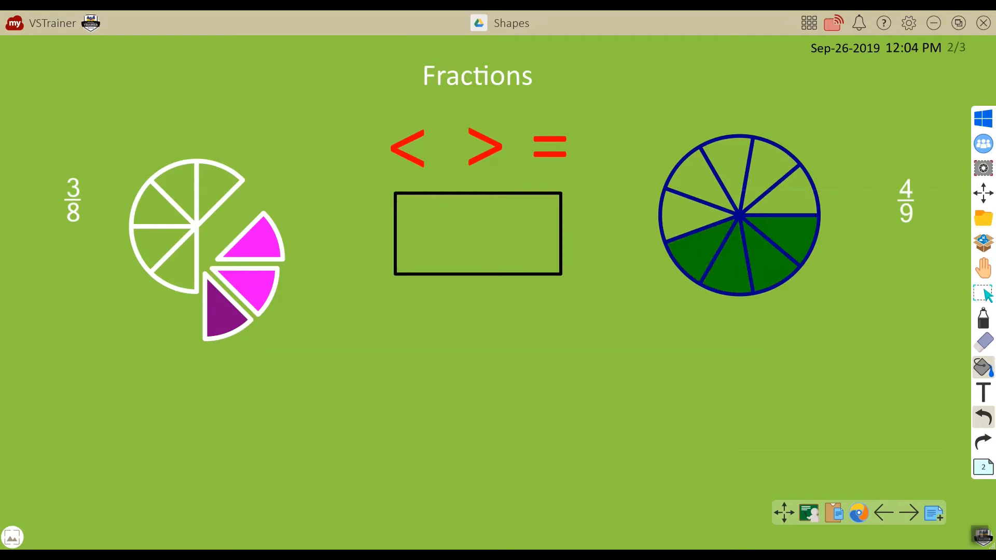
click(907, 513)
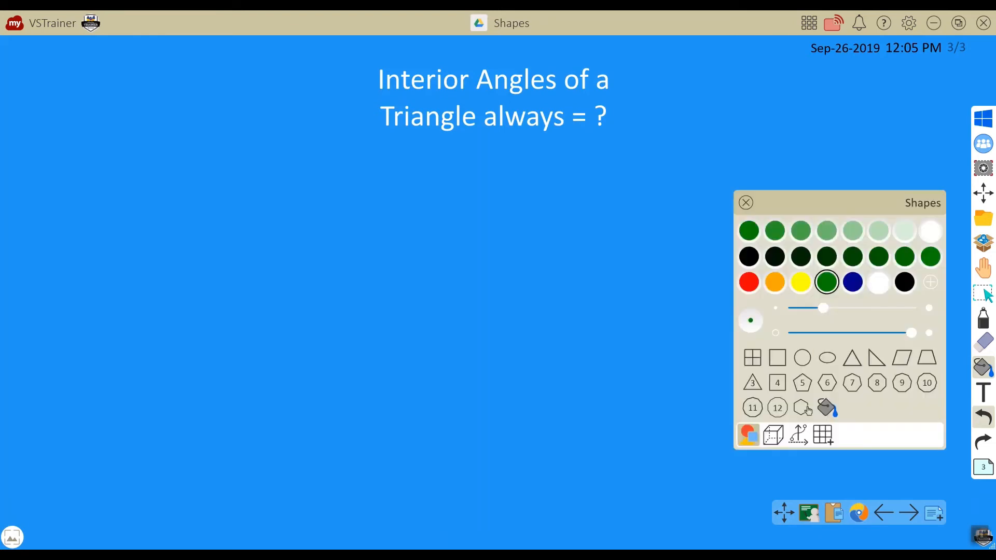
Draw a green adjustable triangle with side labels and reshape it by dragging its right corner
click(746, 203)
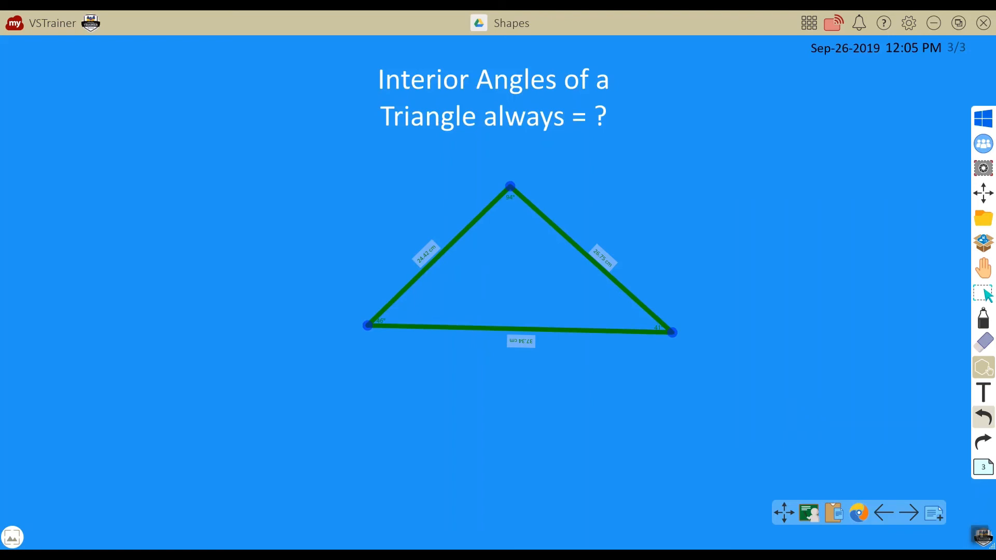
drag(671, 332, 691, 308)
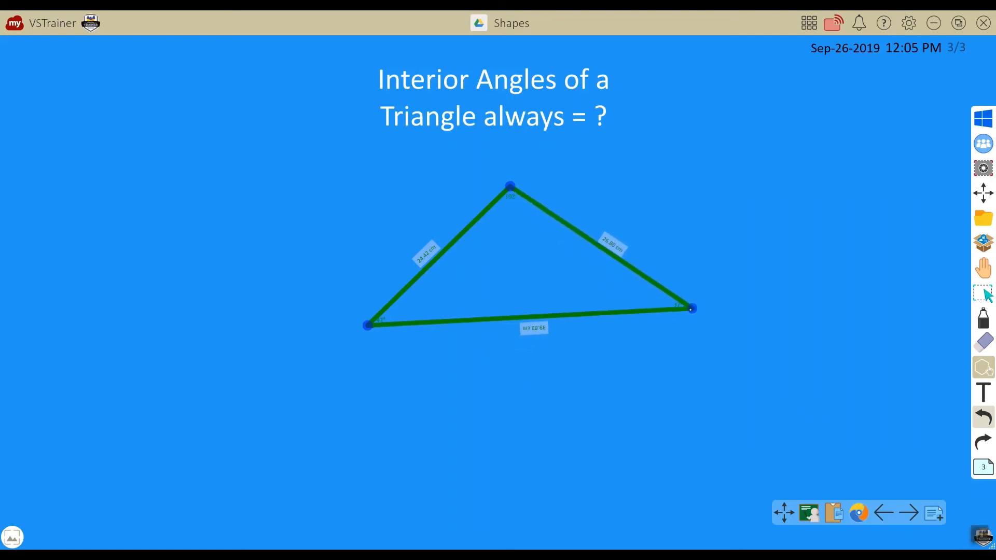
drag(691, 308, 658, 363)
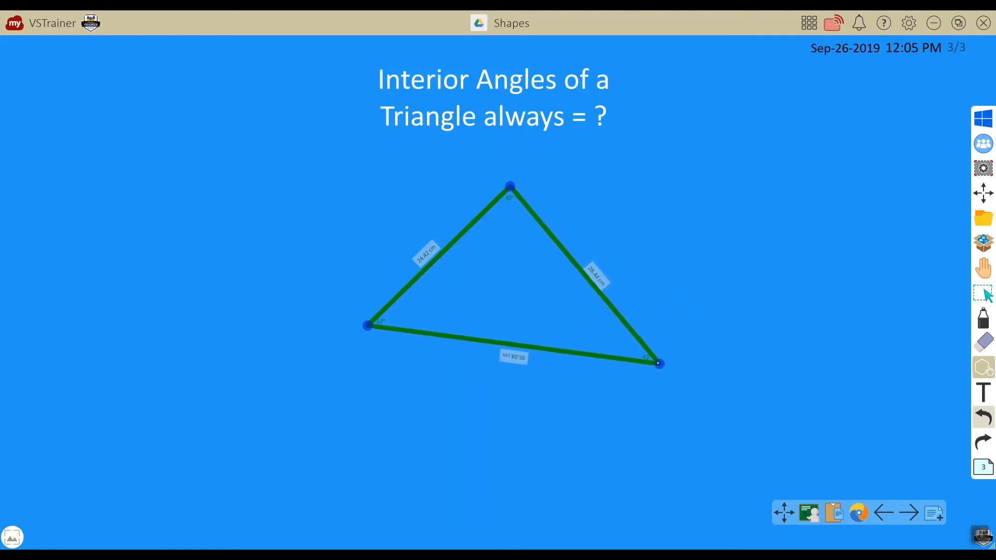
drag(659, 363, 670, 294)
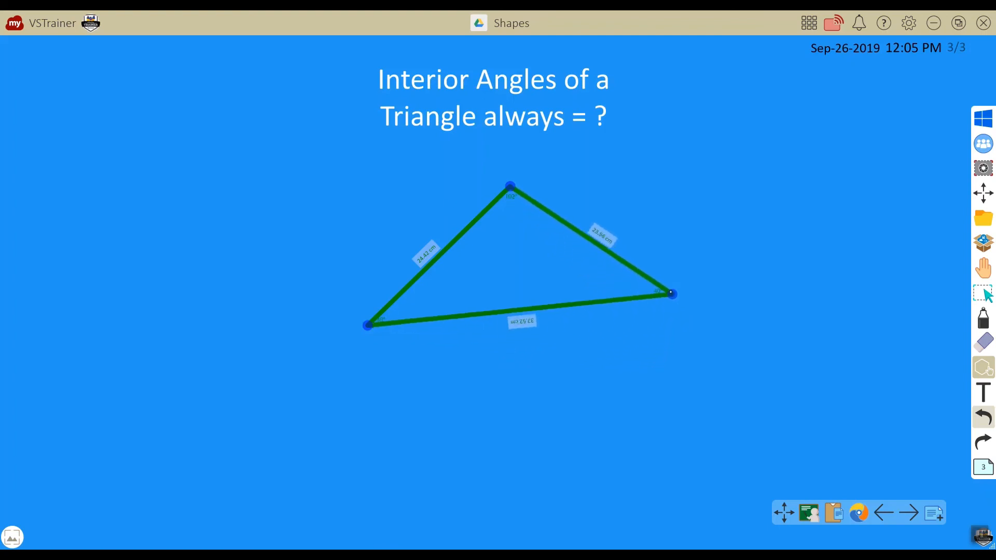